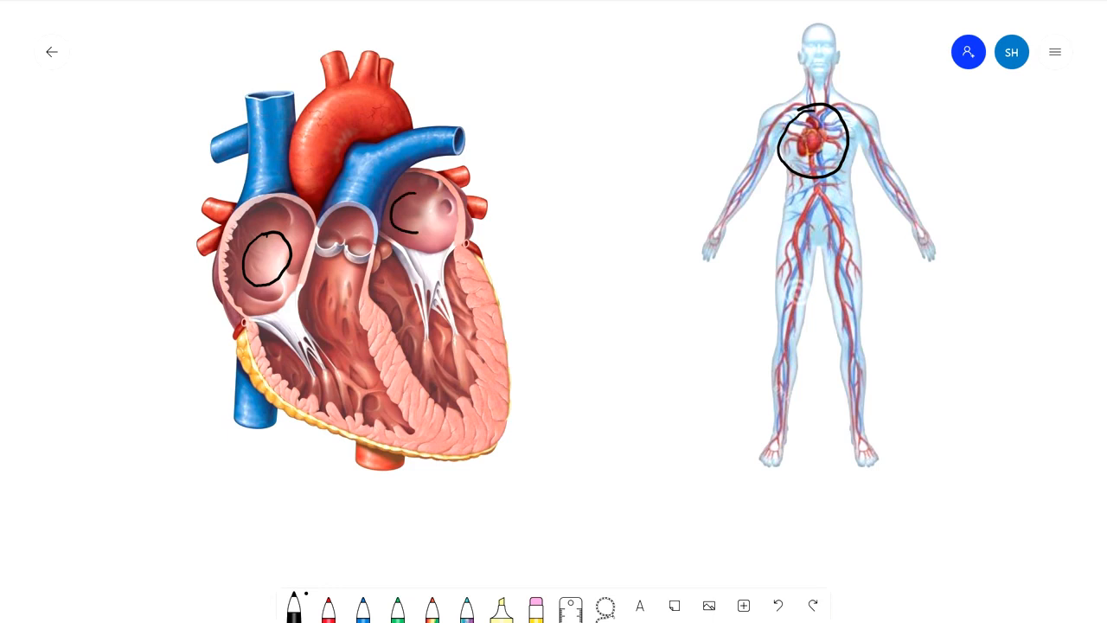
Step: Circle the atrium and ventricle in red, trace the blood-flow route, then erase the ink over the heart image
{"action": "left_click_drag", "start_coordinate": [433, 190], "coordinate": [406, 233]}
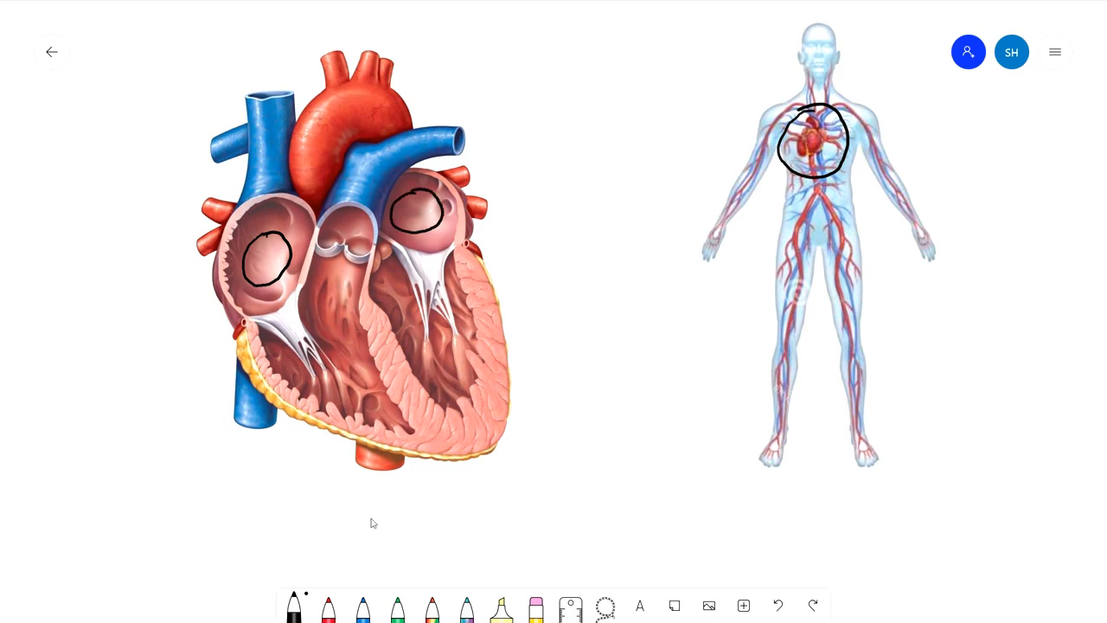
{"action": "left_click_drag", "start_coordinate": [338, 311], "coordinate": [315, 389]}
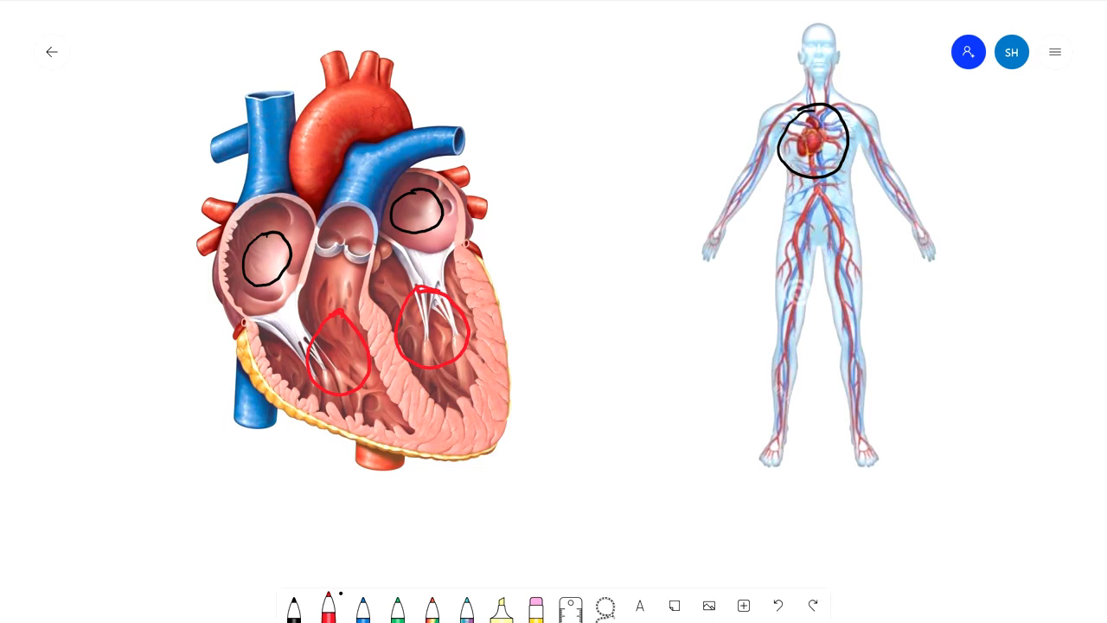
{"action": "left_click_drag", "start_coordinate": [194, 239], "coordinate": [350, 233]}
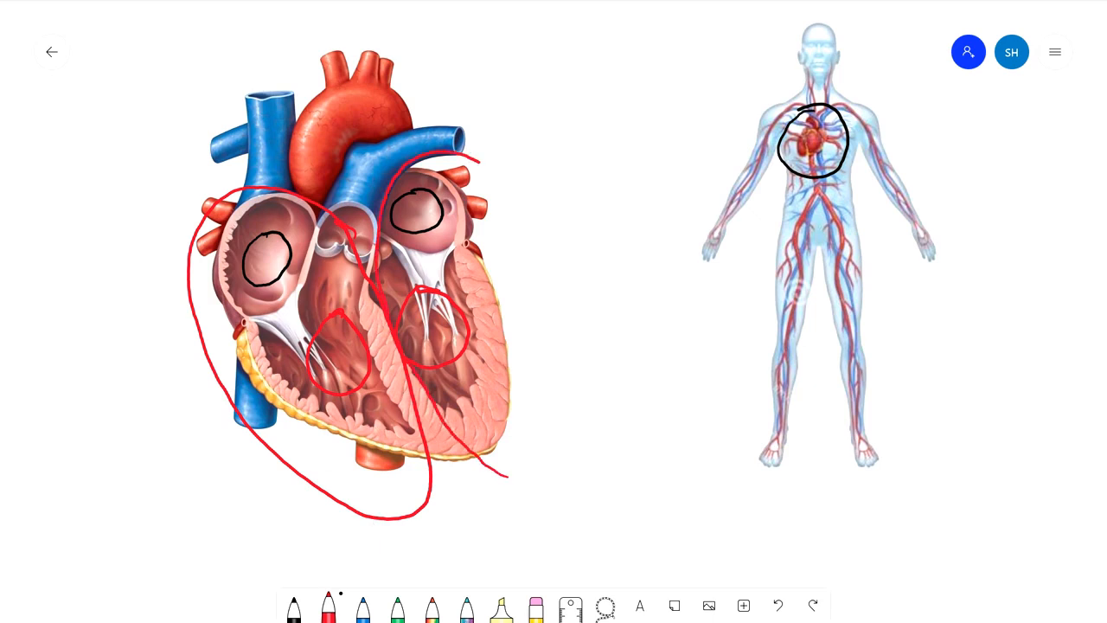
{"action": "left_click_drag", "start_coordinate": [484, 164], "coordinate": [506, 467]}
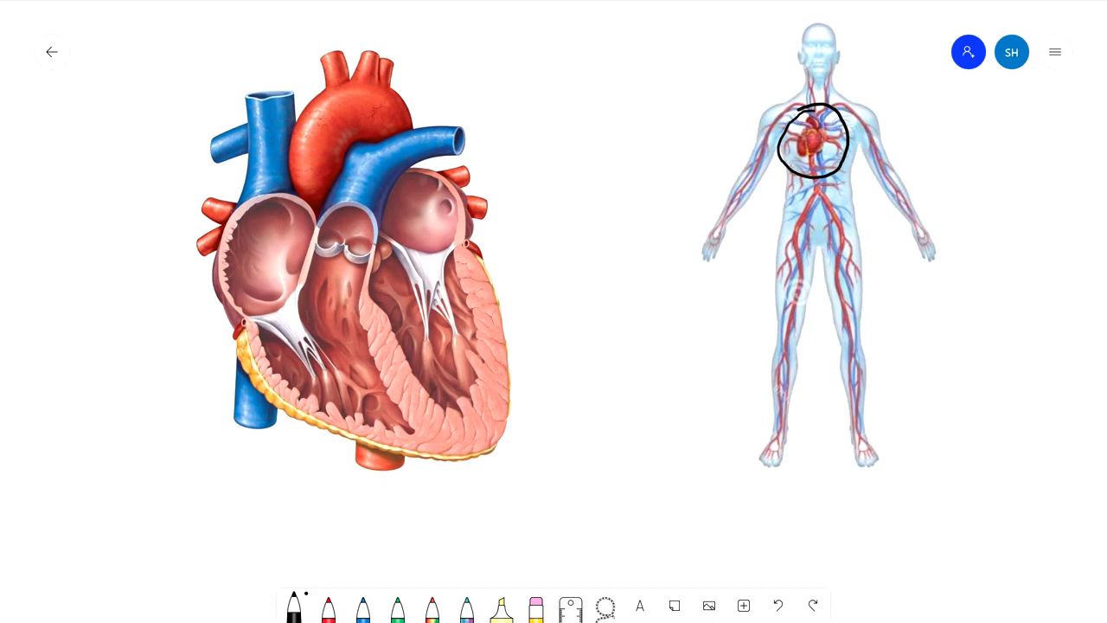
Step: Handwrite R.A, R.V and L.A with leader lines to the right atrium, right ventricle and left atrium
{"action": "left_click_drag", "start_coordinate": [182, 269], "coordinate": [268, 259]}
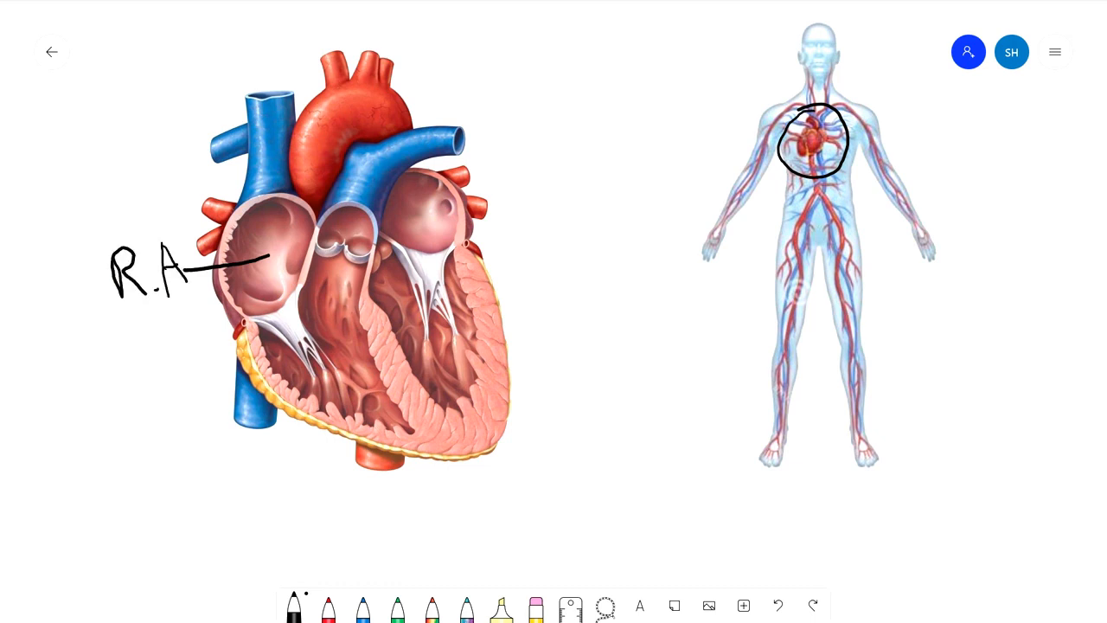
{"action": "left_click_drag", "start_coordinate": [329, 389], "coordinate": [228, 545]}
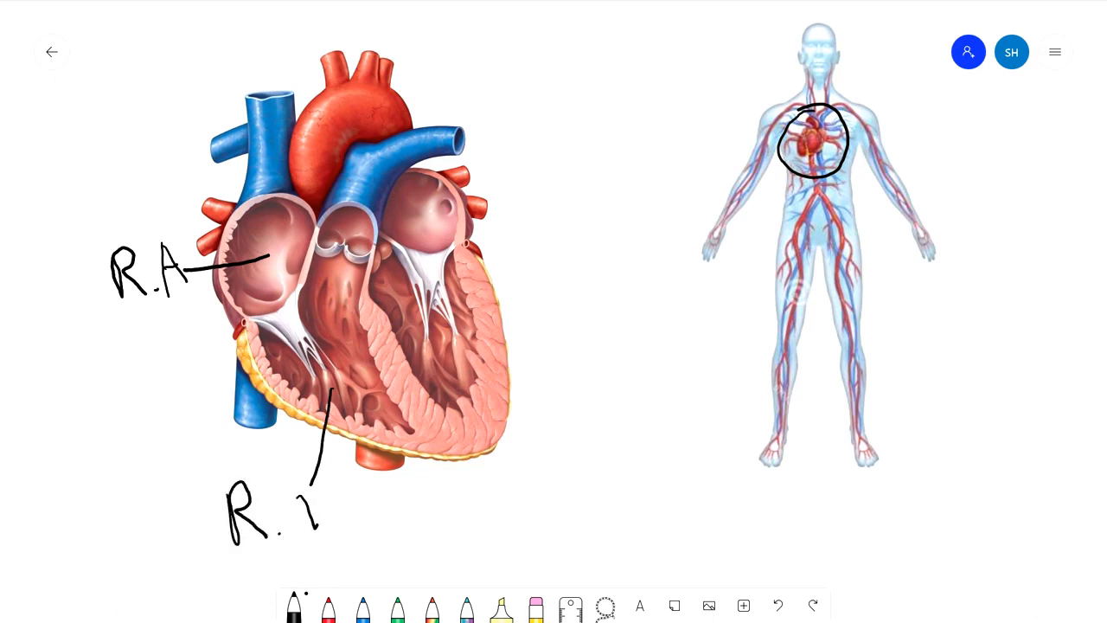
{"action": "left_click_drag", "start_coordinate": [441, 363], "coordinate": [568, 415]}
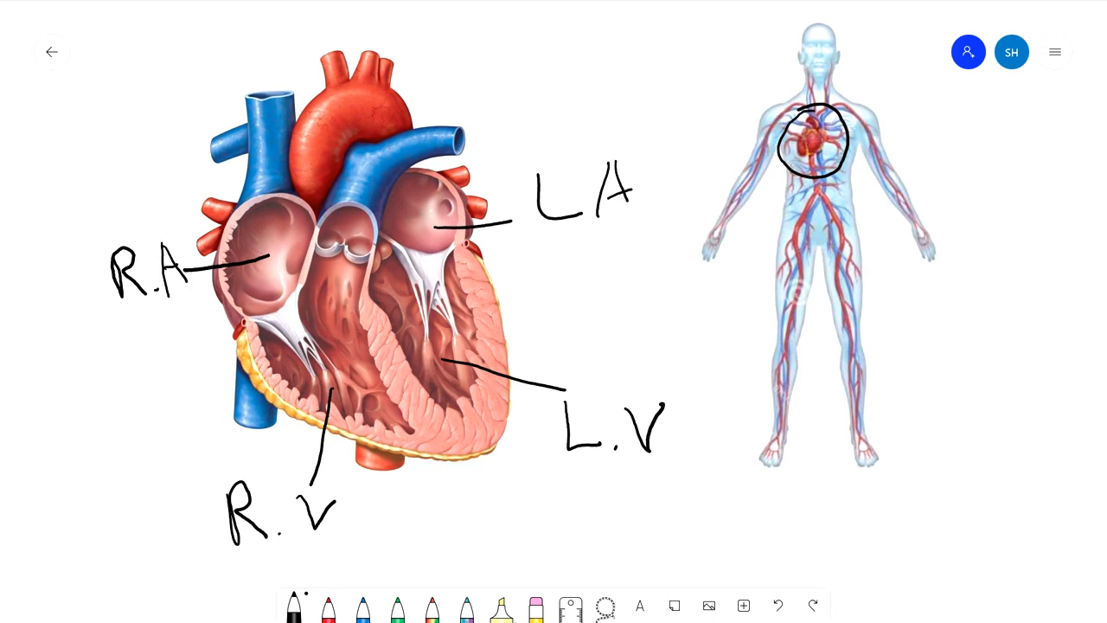
Step: Outline the septum between the ventricles and handwrite 'septum' below its leader line
{"action": "left_click_drag", "start_coordinate": [367, 298], "coordinate": [436, 413]}
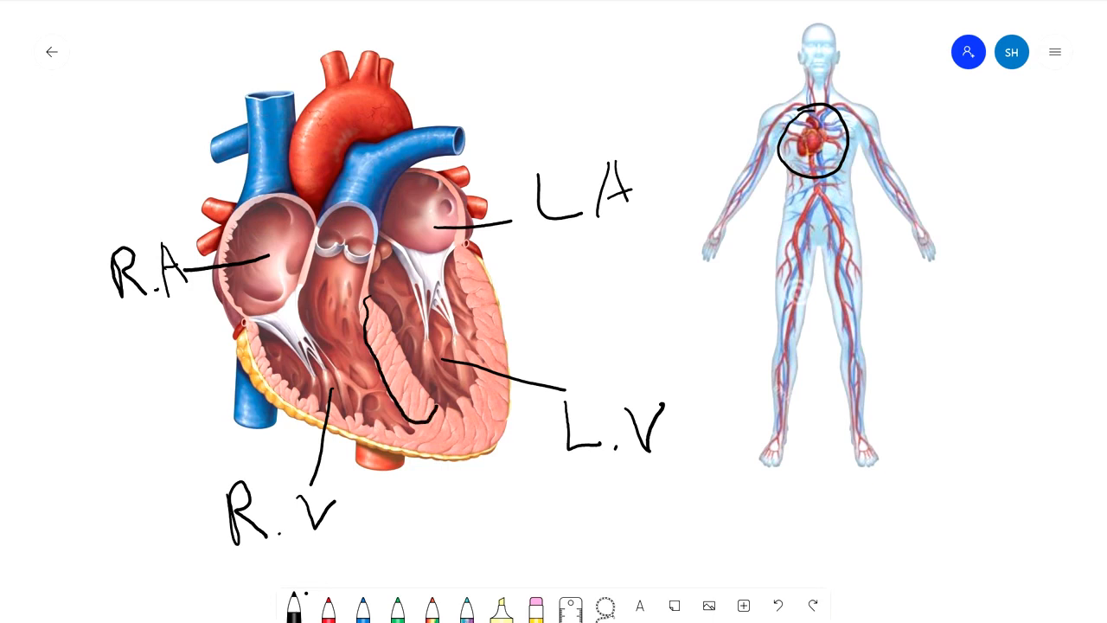
{"action": "left_click_drag", "start_coordinate": [367, 298], "coordinate": [433, 415]}
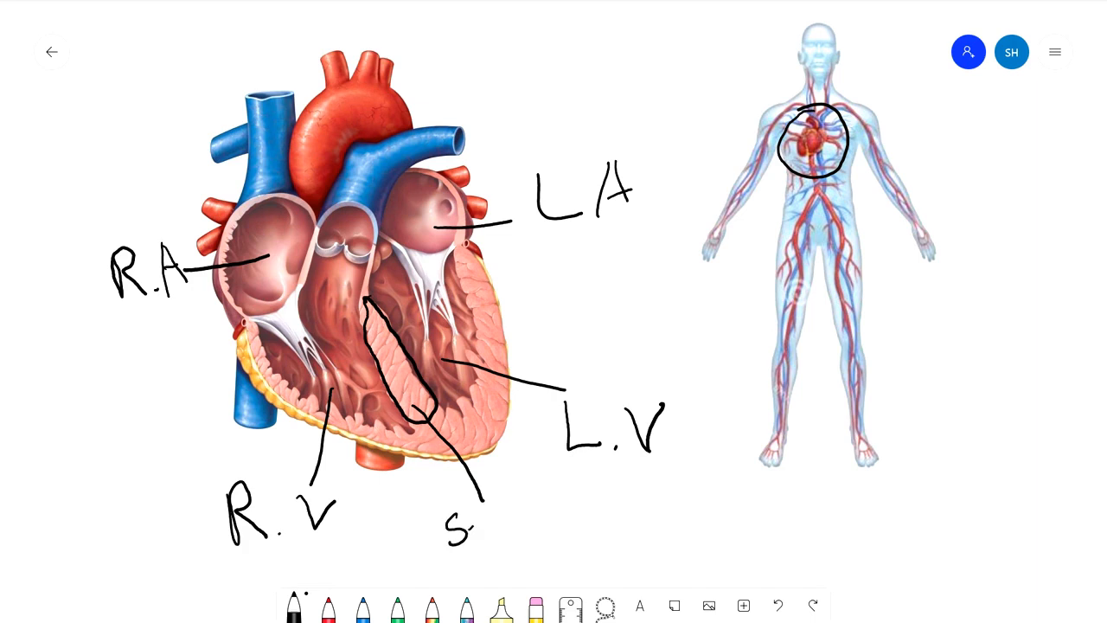
{"action": "type", "text": "ept"}
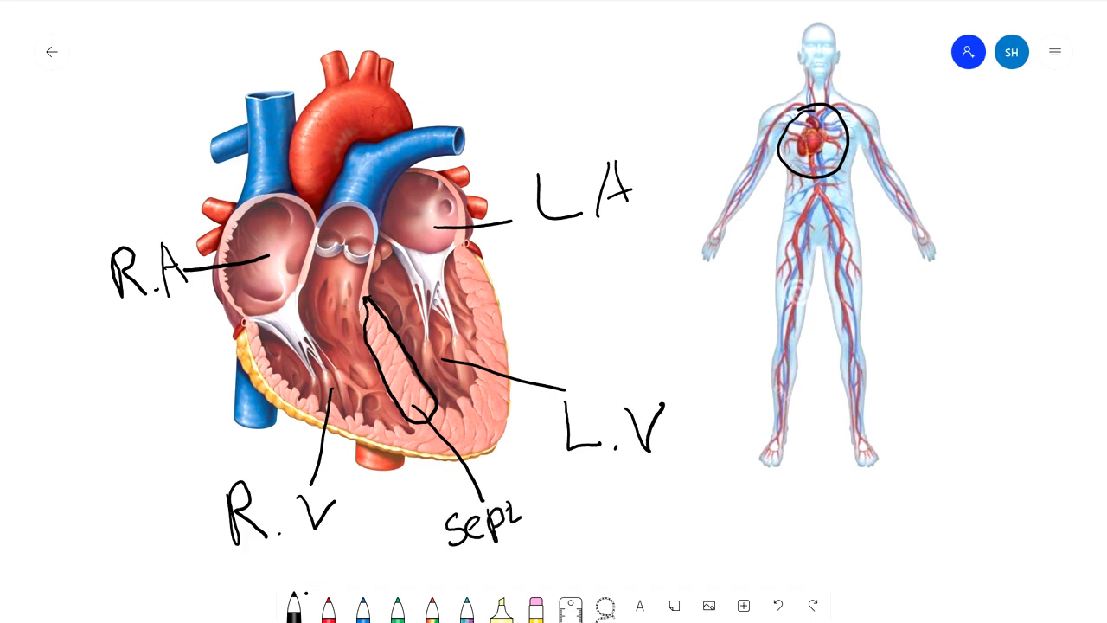
{"action": "type", "text": "um"}
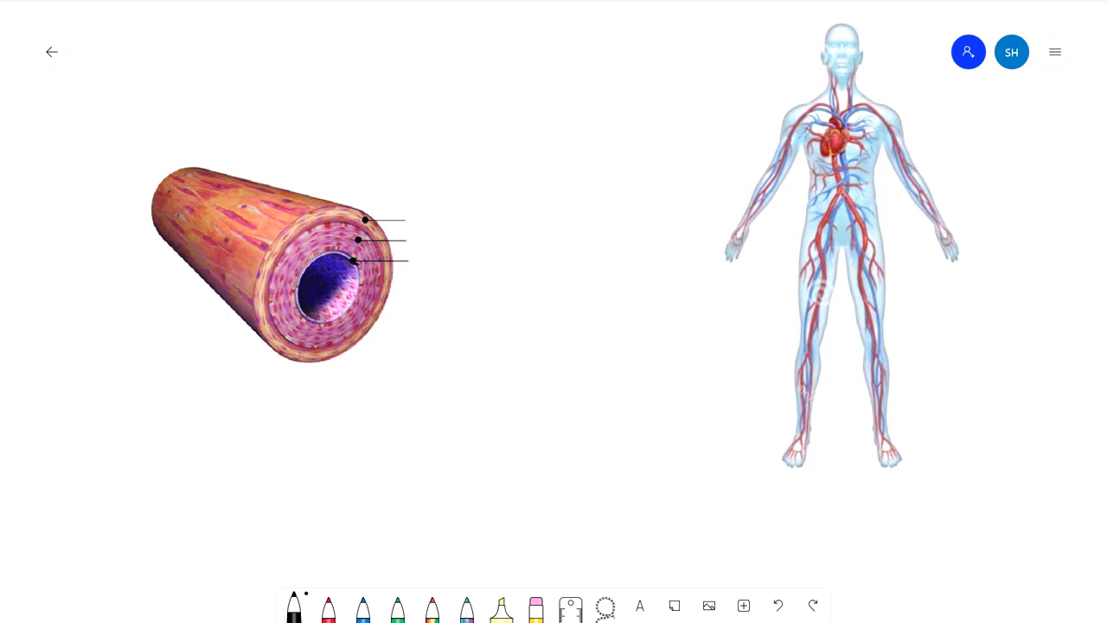
Step: Handwrite 'tunica intima' at the inner layer and start the 'tunica media' label on the vessel wall
{"action": "left_click_drag", "start_coordinate": [360, 263], "coordinate": [401, 263]}
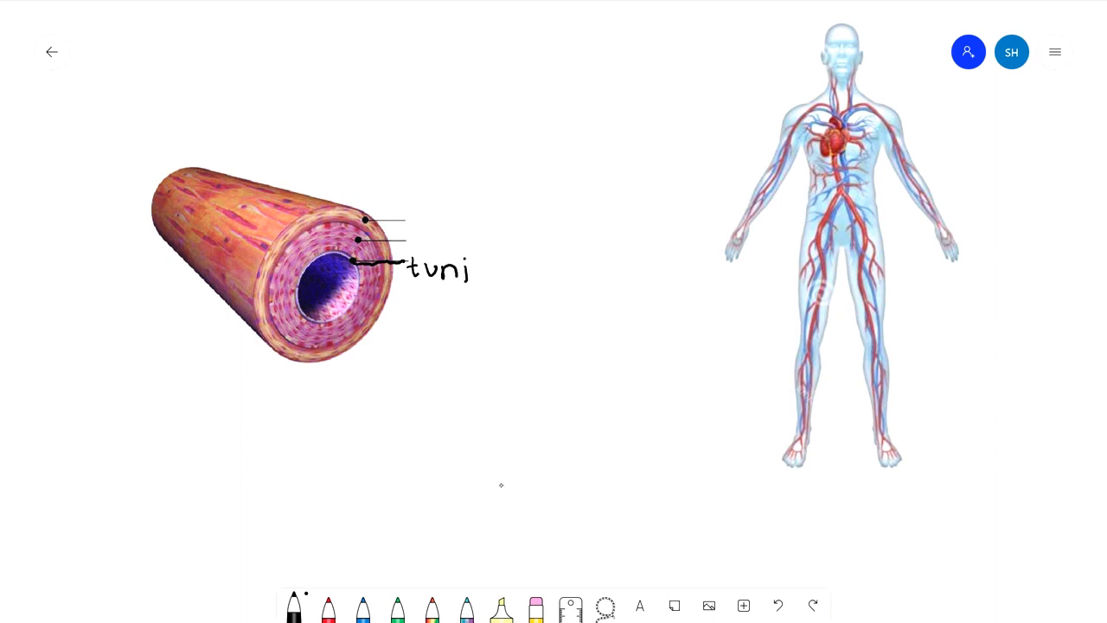
{"action": "type", "text": "ca intima"}
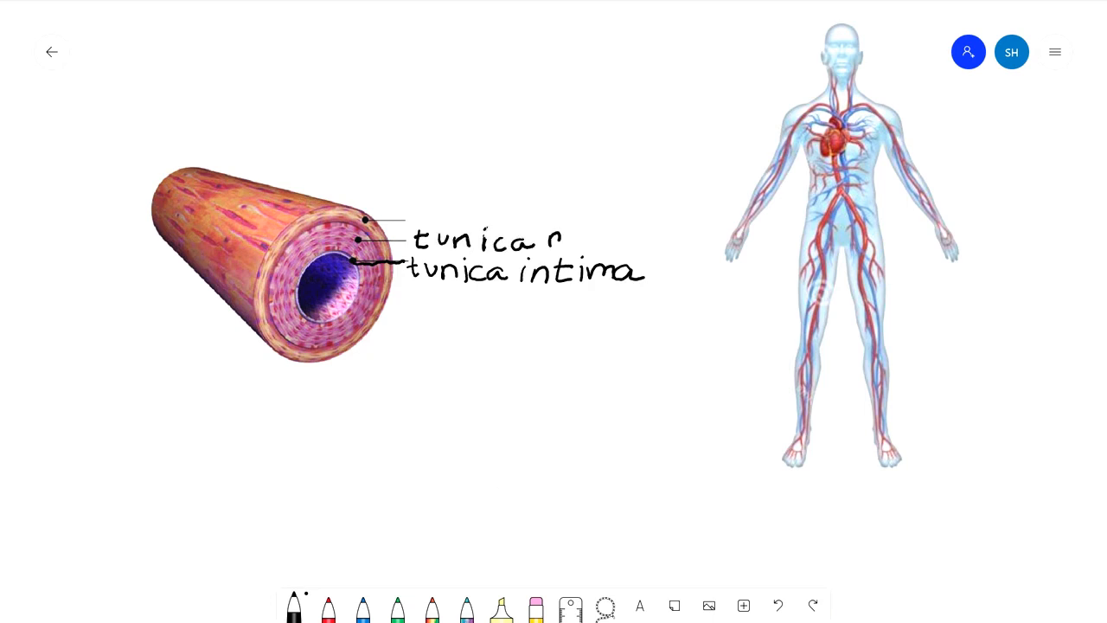
{"action": "type", "text": "media"}
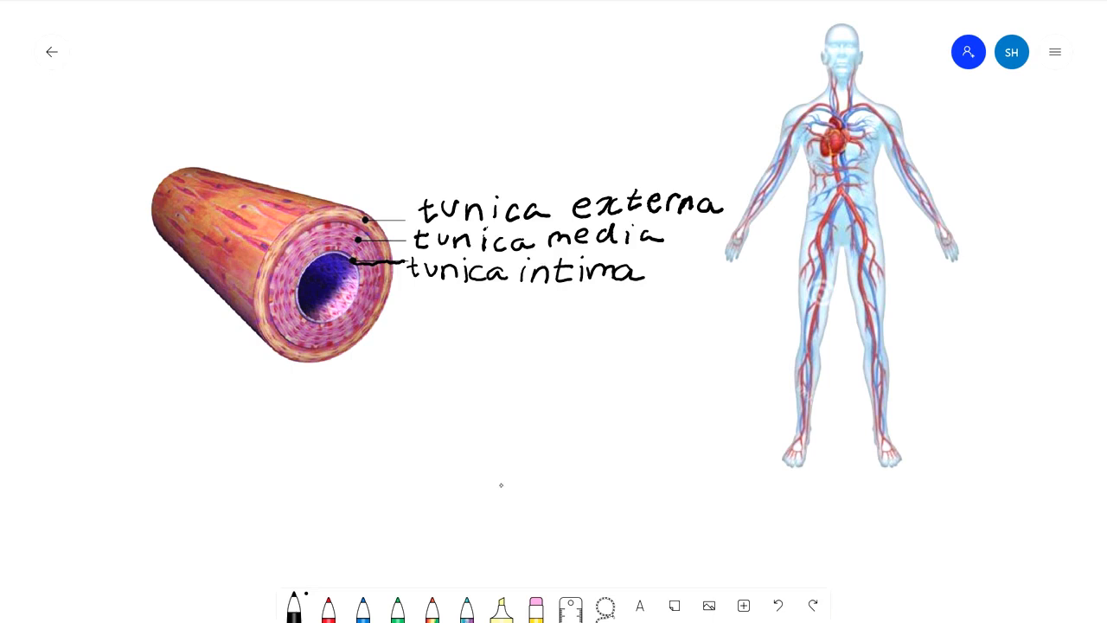
Step: Draw a short black line on the figure's thigh to mark a vessel, then undo it
{"action": "left_click_drag", "start_coordinate": [862, 232], "coordinate": [906, 225]}
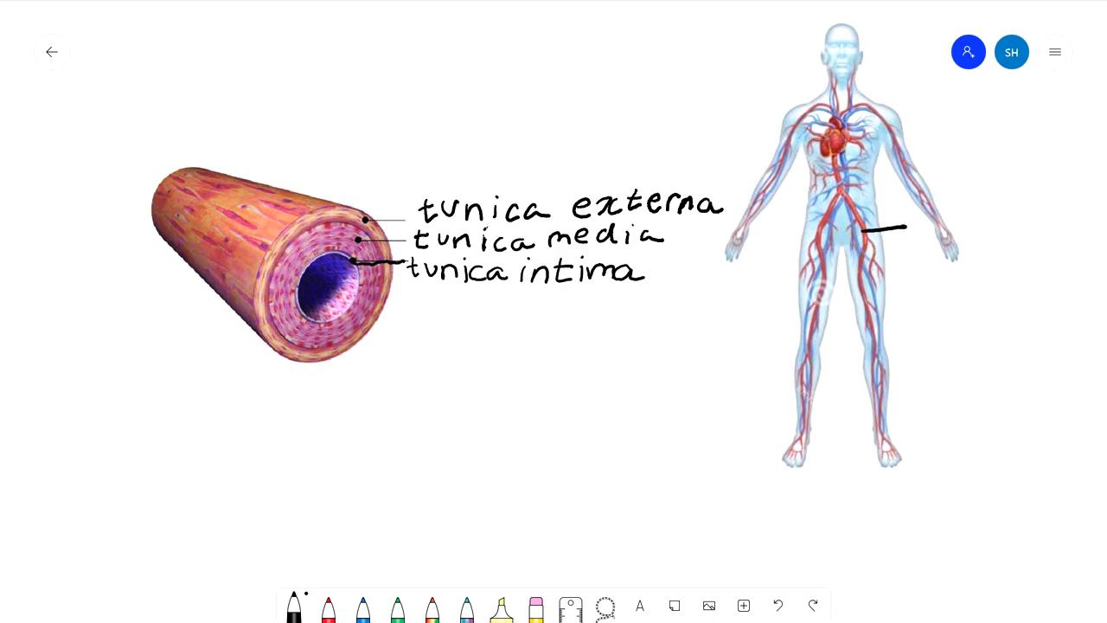
{"action": "left_click_drag", "start_coordinate": [874, 231], "coordinate": [782, 239]}
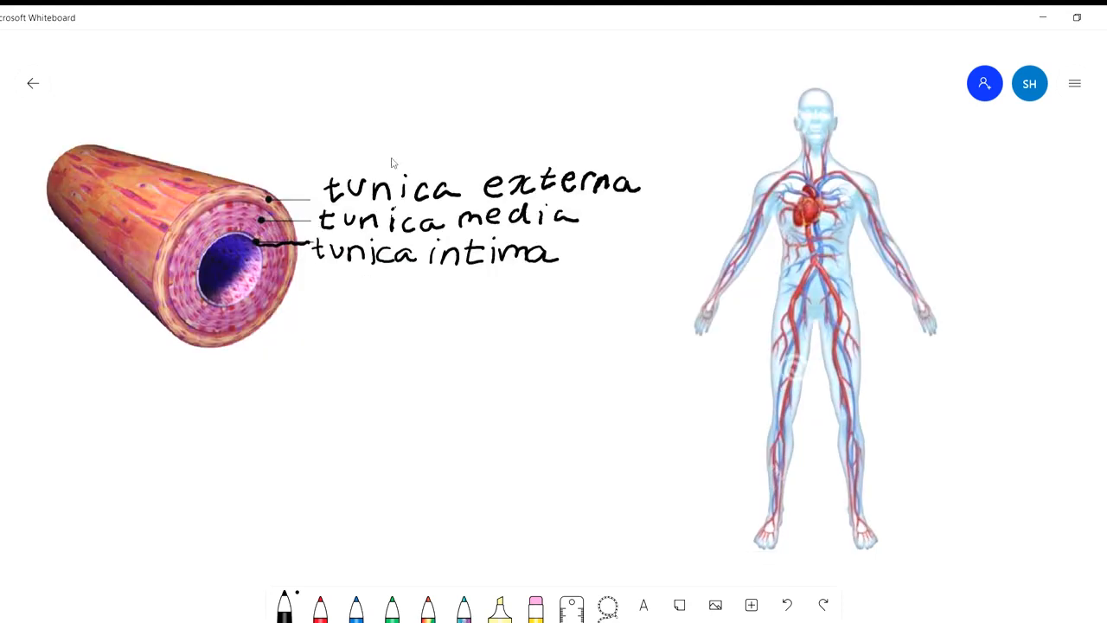
{"action": "mouse_move", "coordinate": [197, 128]}
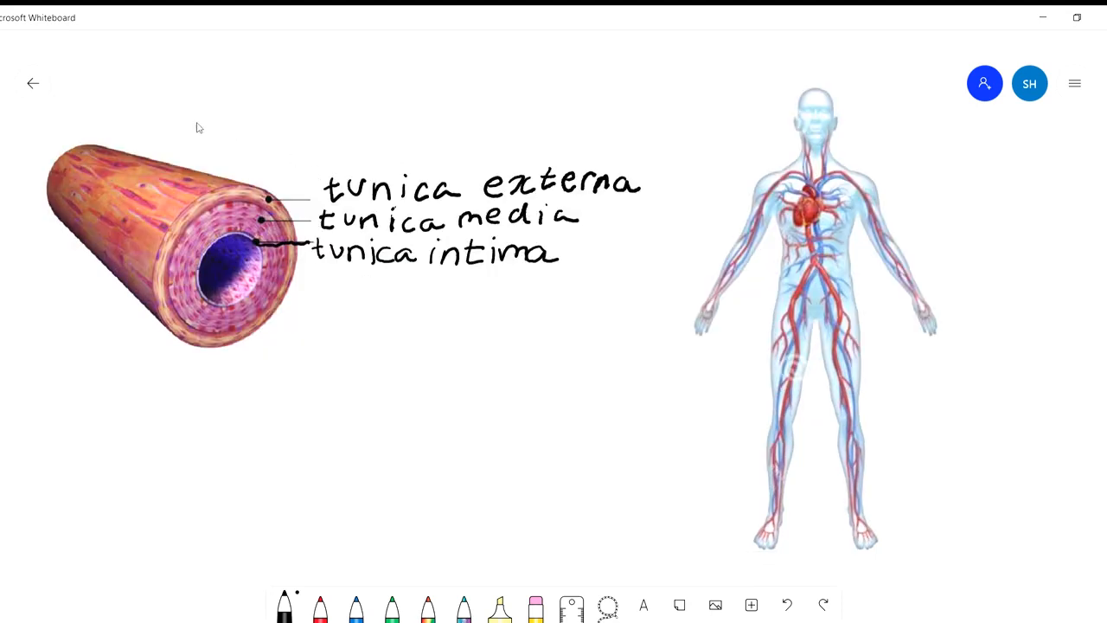